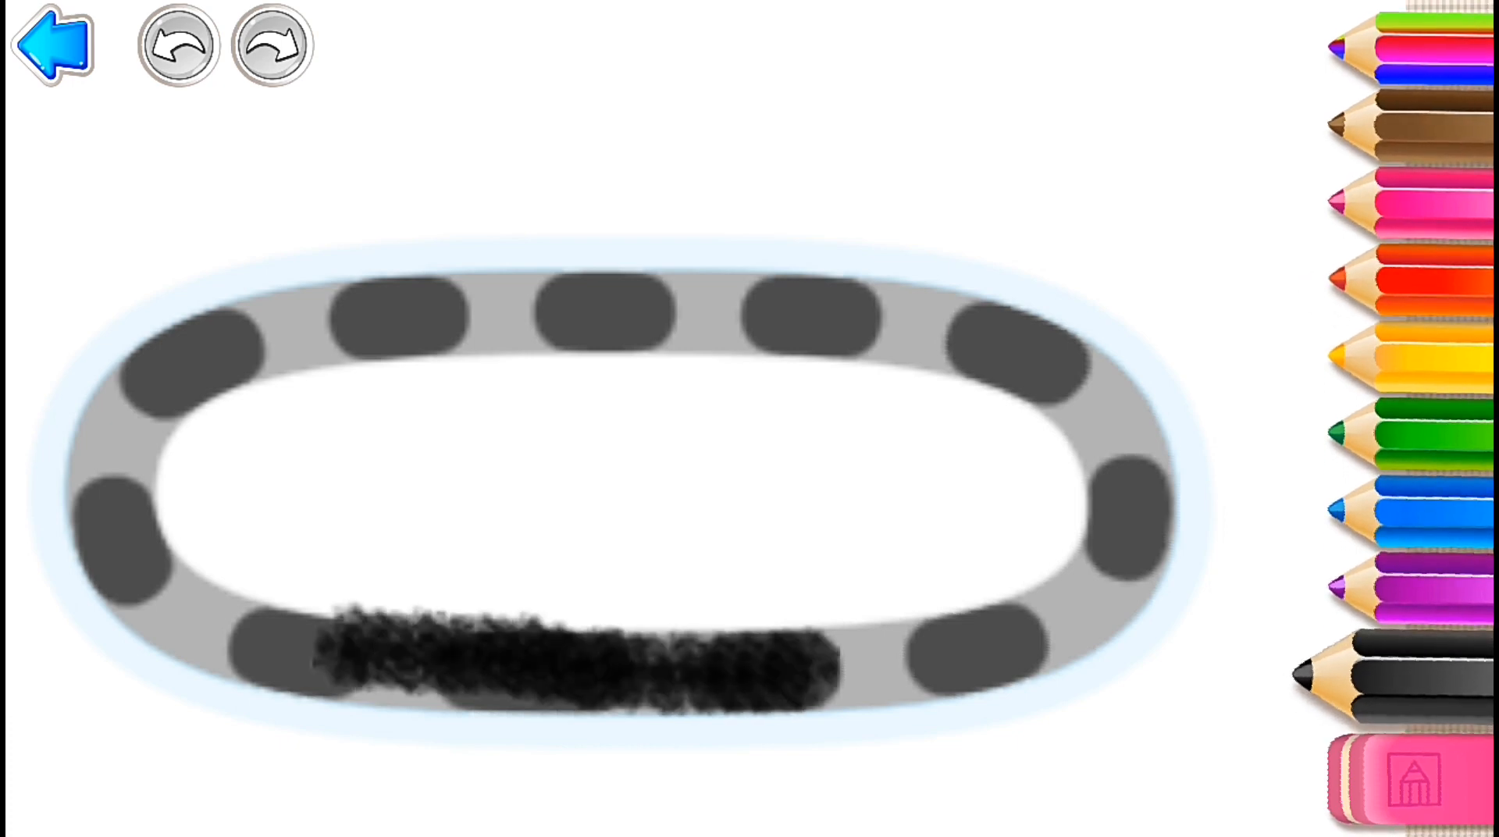
Trace the dashed track oval in thick black and colour its inside red
{"action": "left_click_drag", "start_coordinate": [833, 680], "coordinate": [1128, 411]}
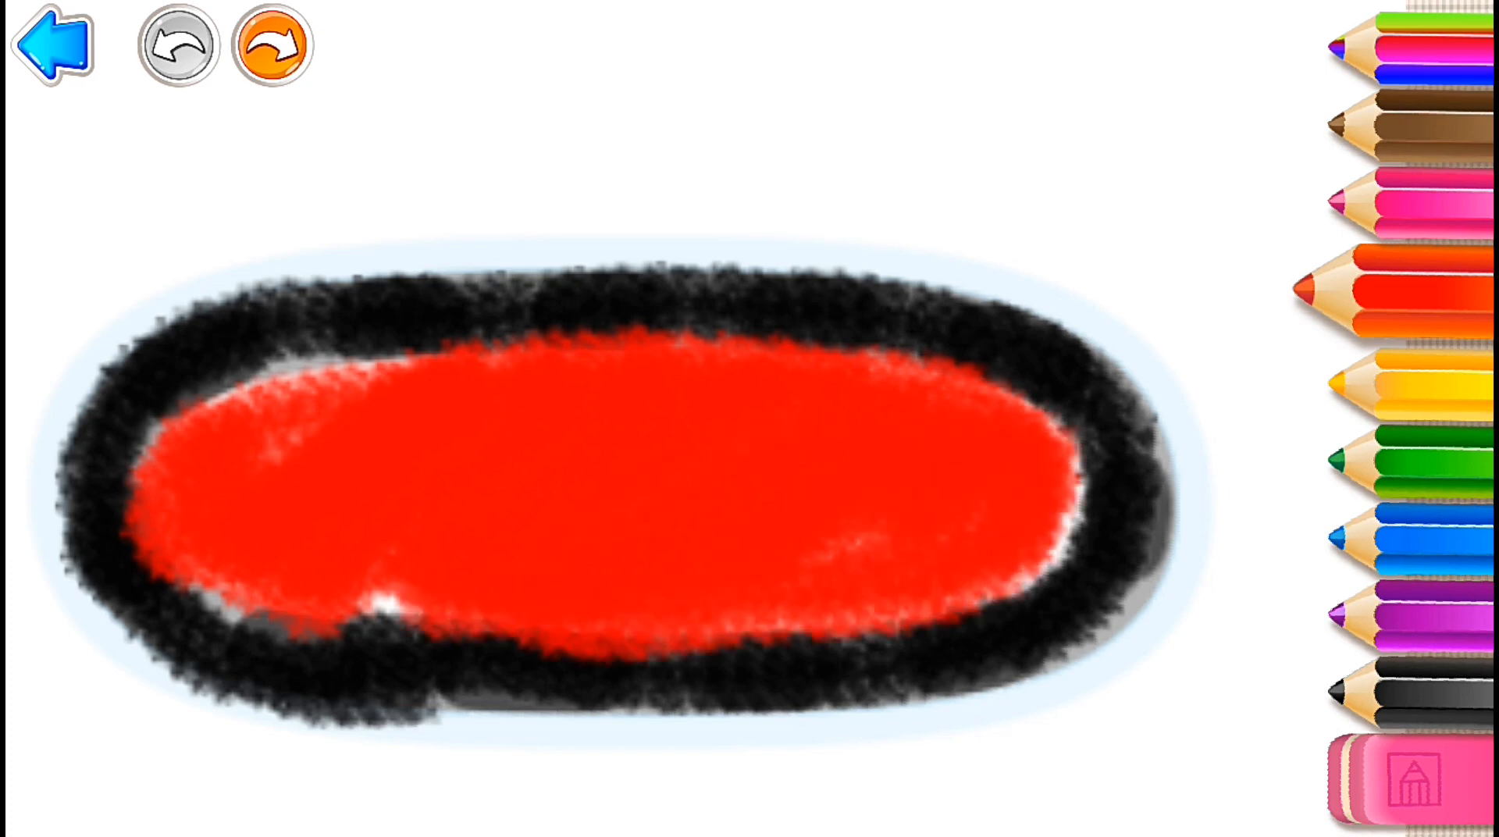
{"action": "left_click", "coordinate": [272, 45]}
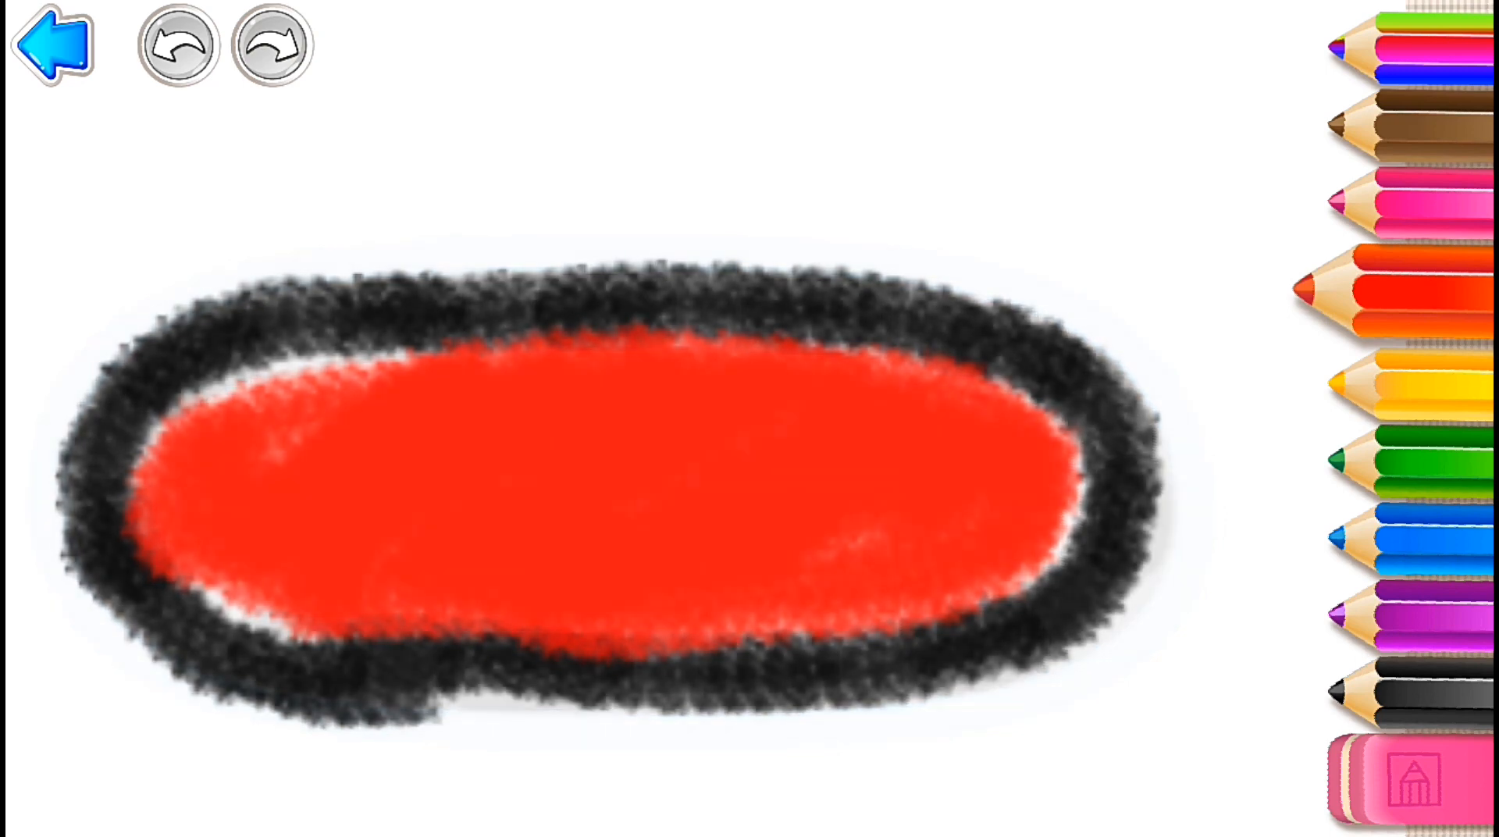
Draw white rollers with black circle outlines and crosses inside the red track
{"action": "left_click", "coordinate": [177, 45]}
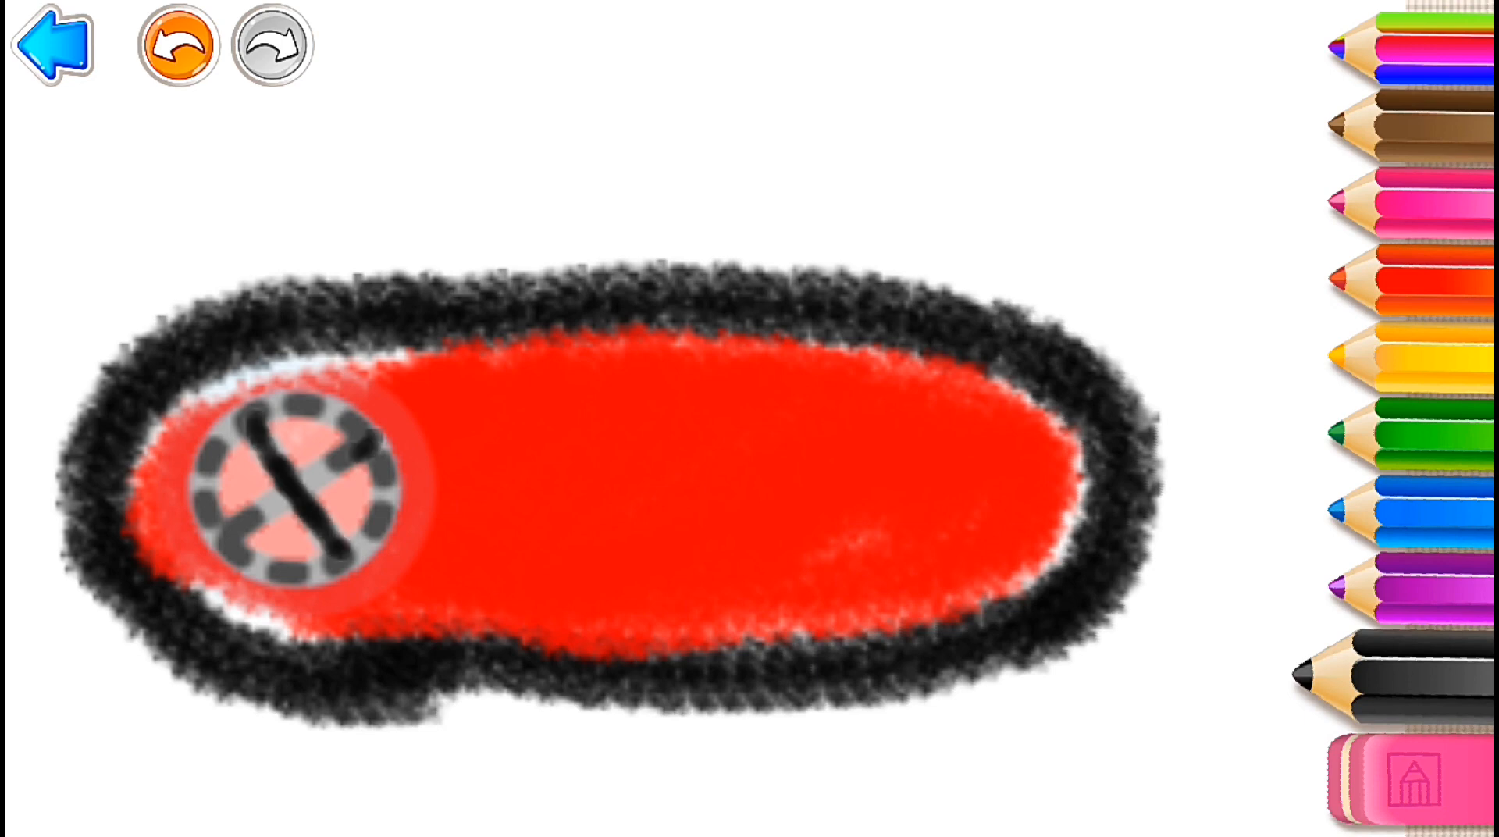
{"action": "left_click", "coordinate": [277, 46]}
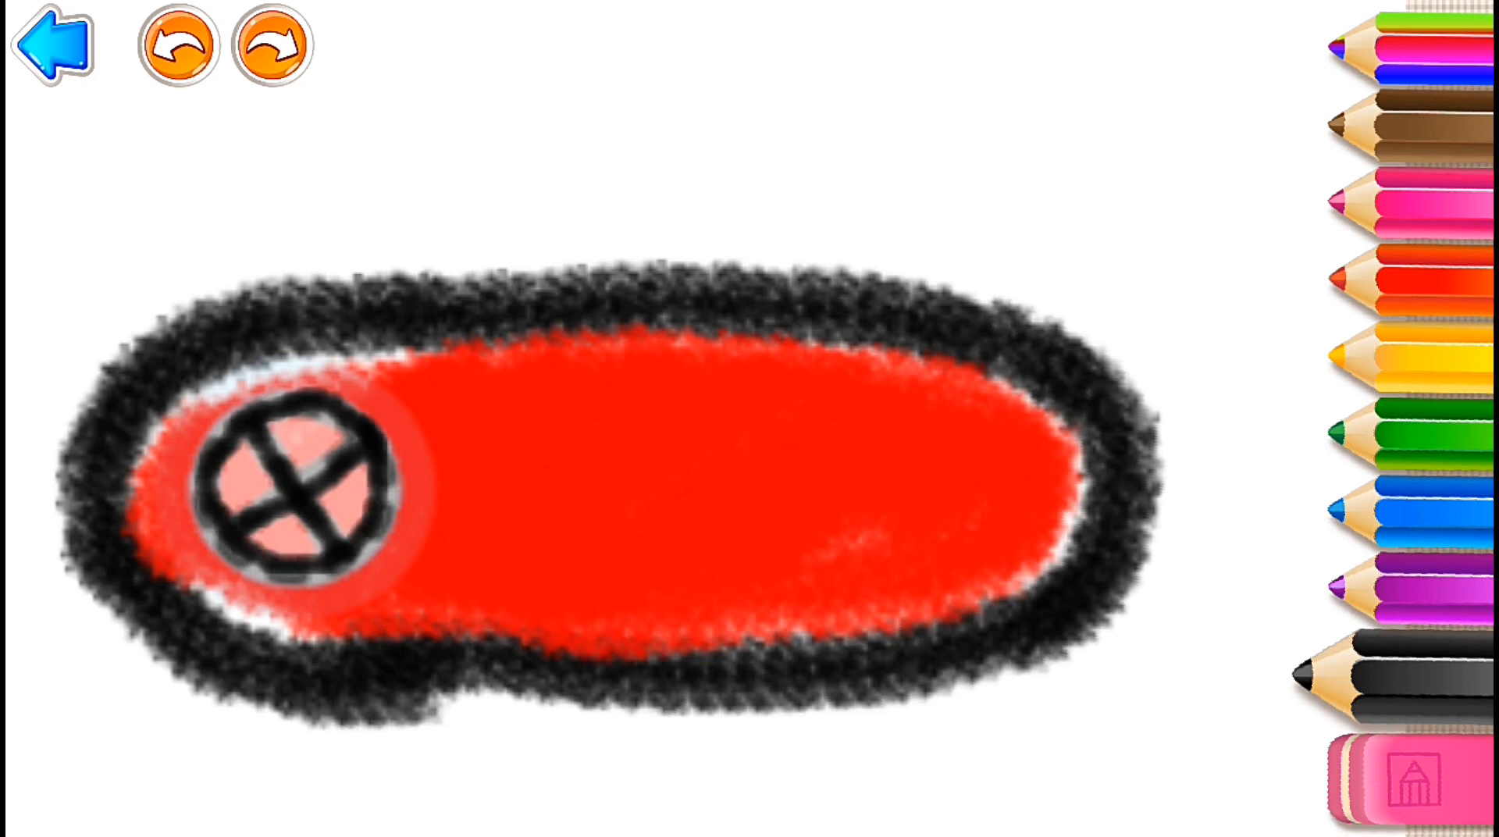
{"action": "left_click", "coordinate": [178, 46]}
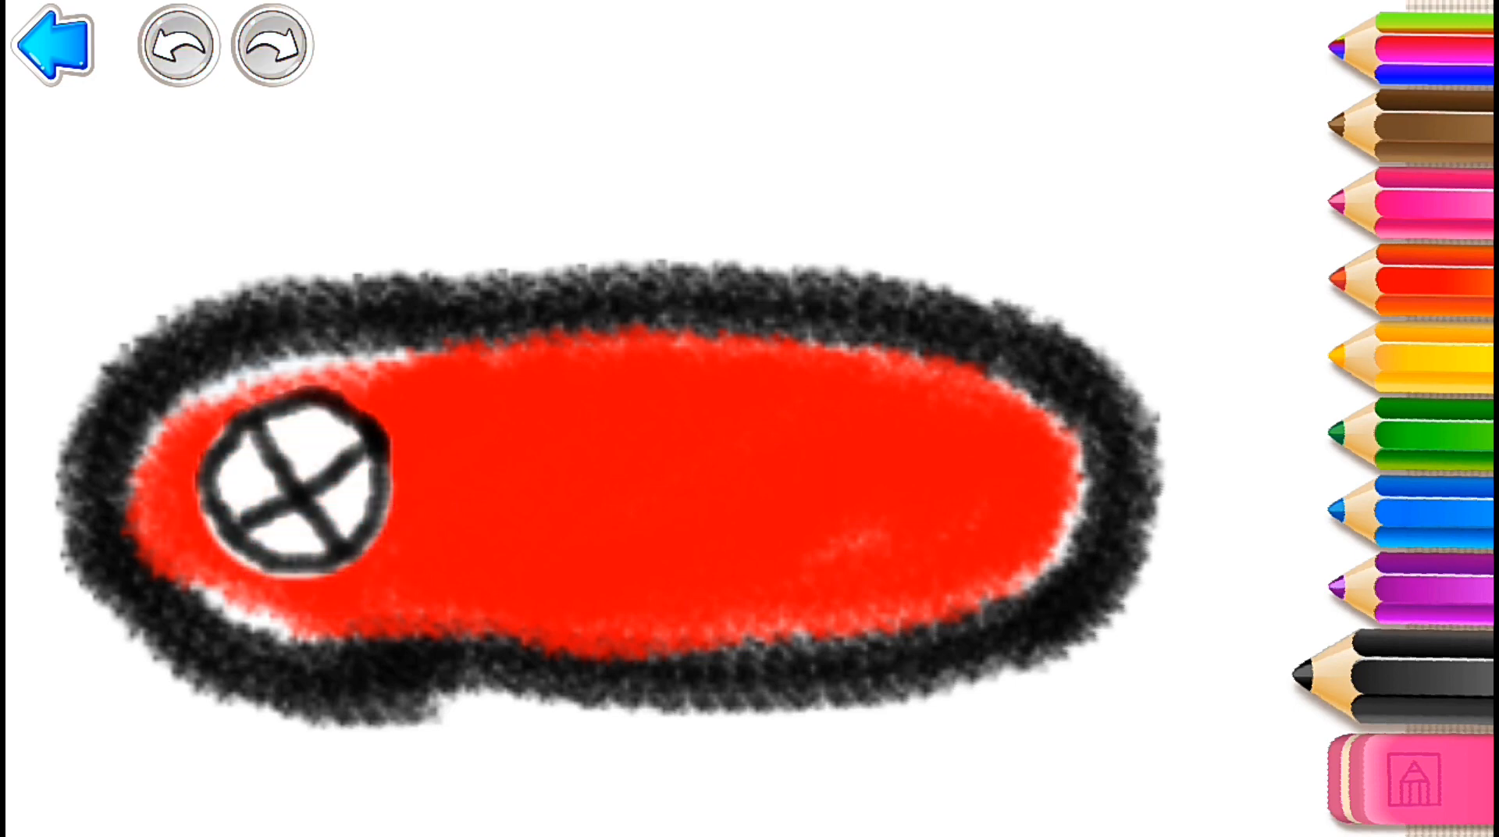
{"action": "left_click", "coordinate": [947, 499]}
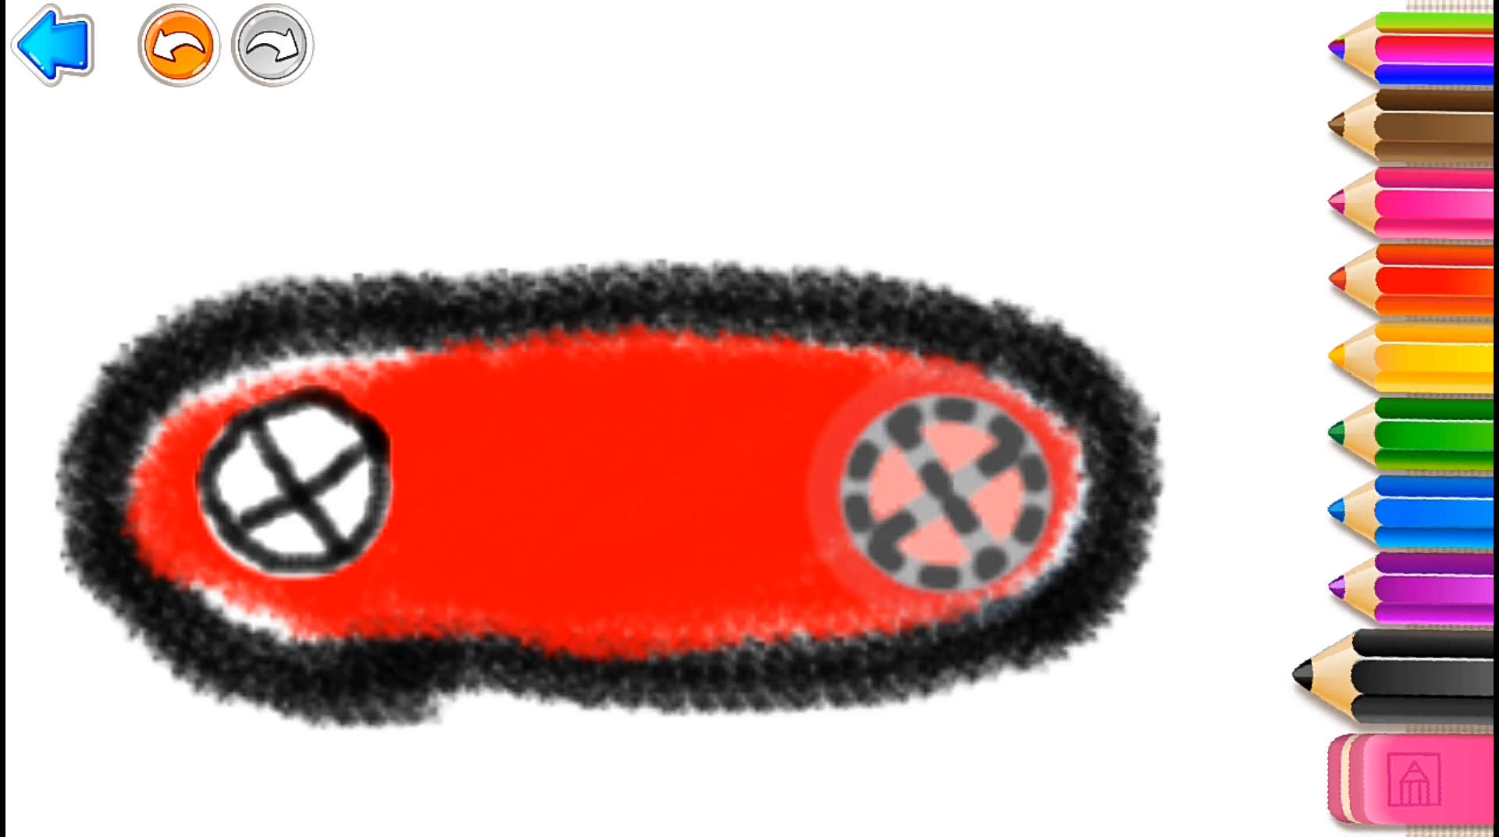
{"action": "left_click", "coordinate": [176, 45]}
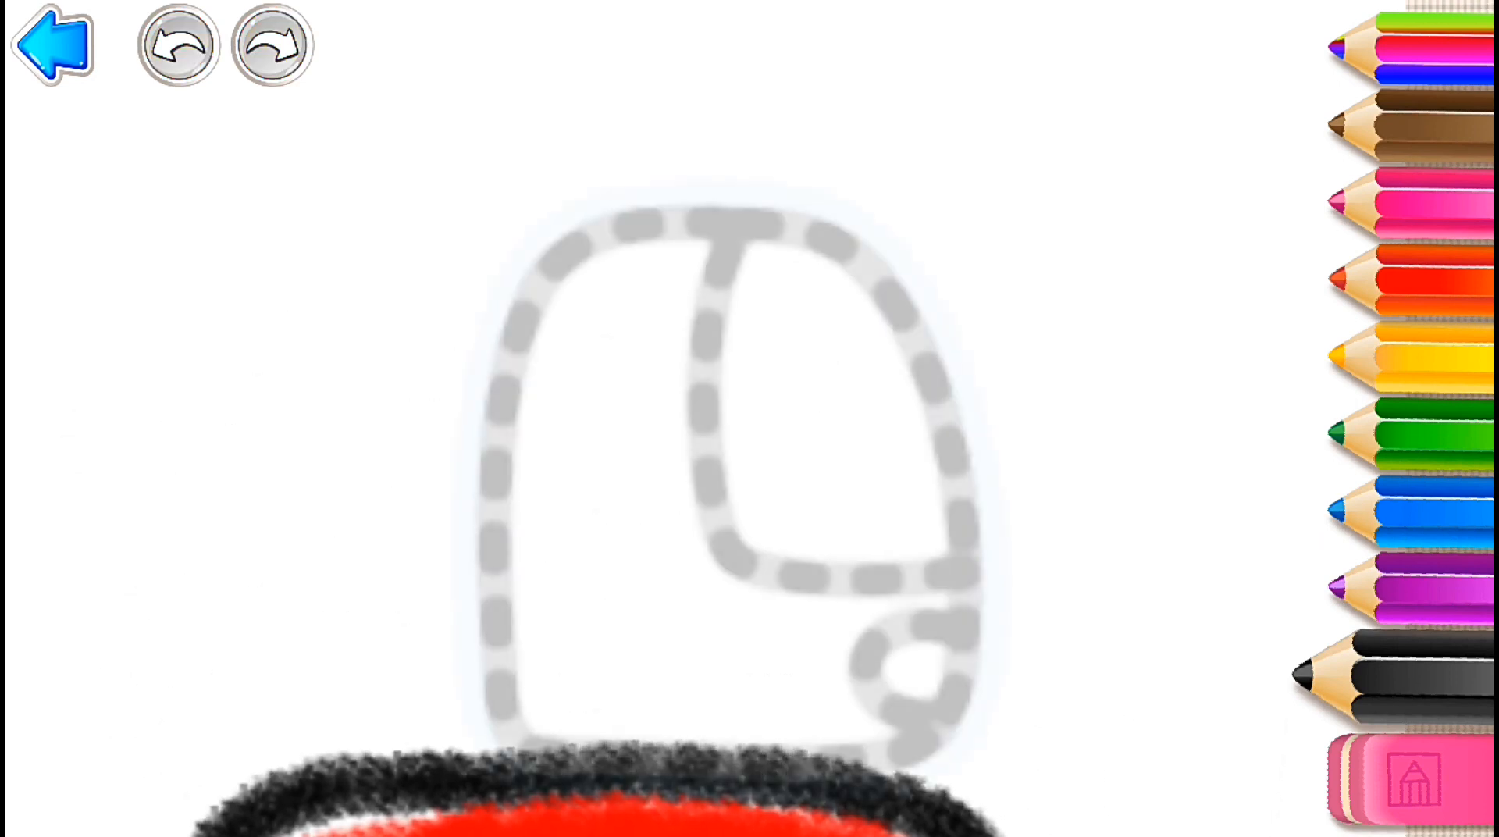
Trace the cab edge in black, ready to colour the body red and light yellow
{"action": "left_click", "coordinate": [177, 45]}
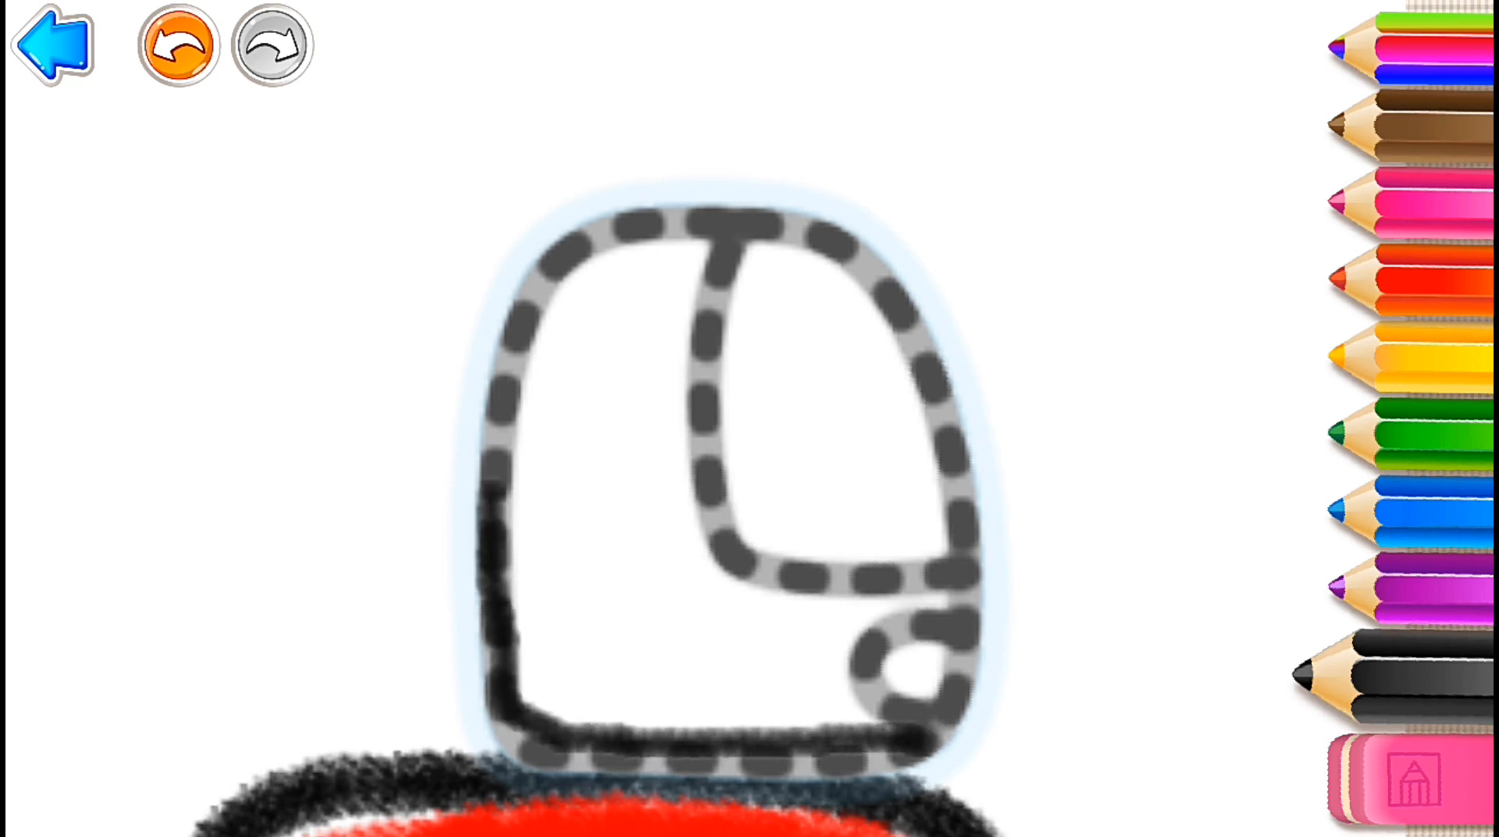
{"action": "left_click_drag", "start_coordinate": [487, 468], "coordinate": [784, 202]}
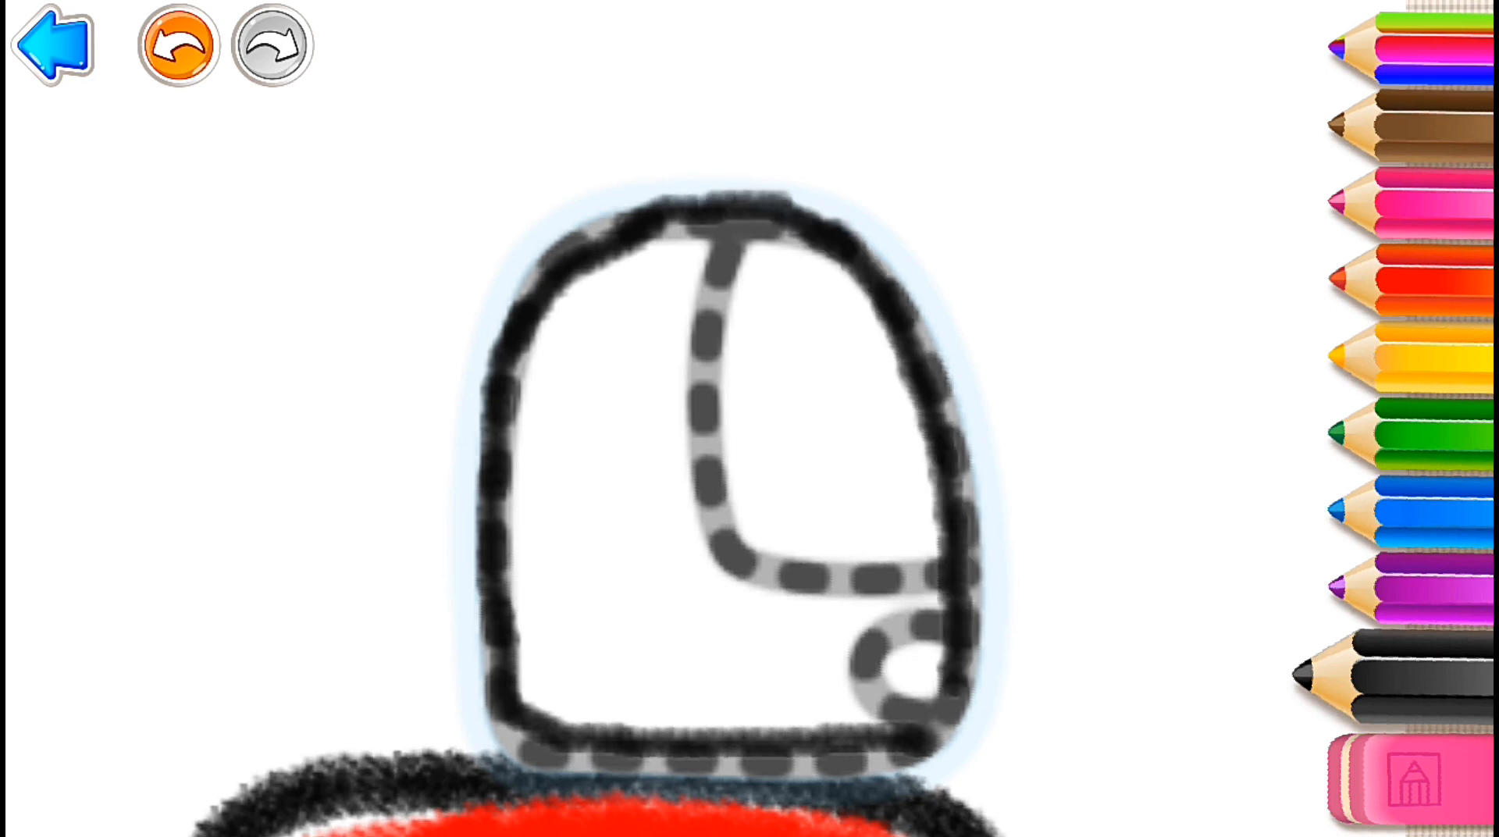
{"action": "left_click", "coordinate": [270, 45]}
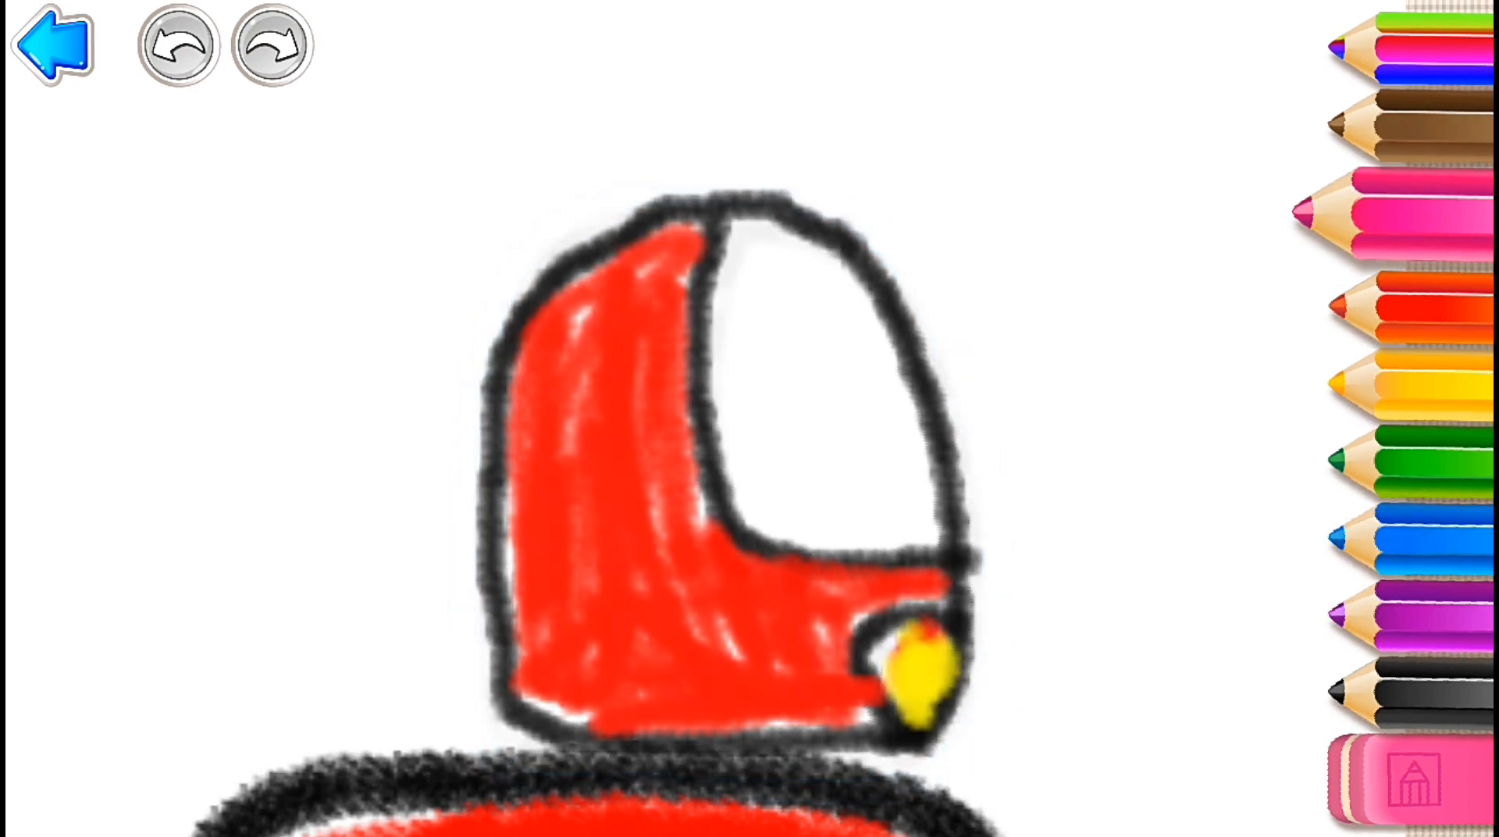
Finish the cab and move on to the pink spotted engine and black boom
{"action": "left_click", "coordinate": [177, 46]}
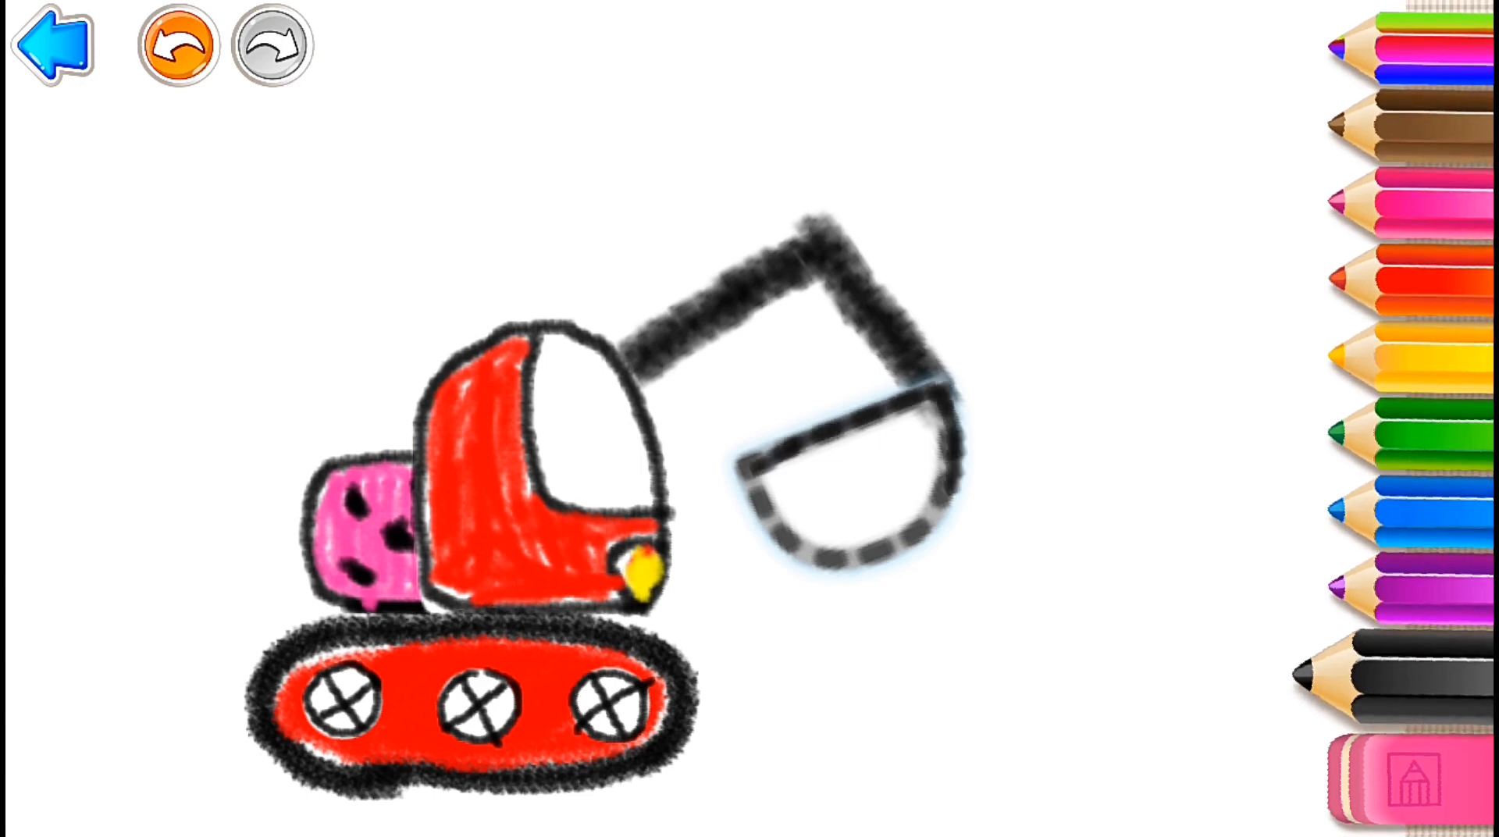
Outline the bucket in black and fill it red to complete the excavator
{"action": "left_click", "coordinate": [851, 487]}
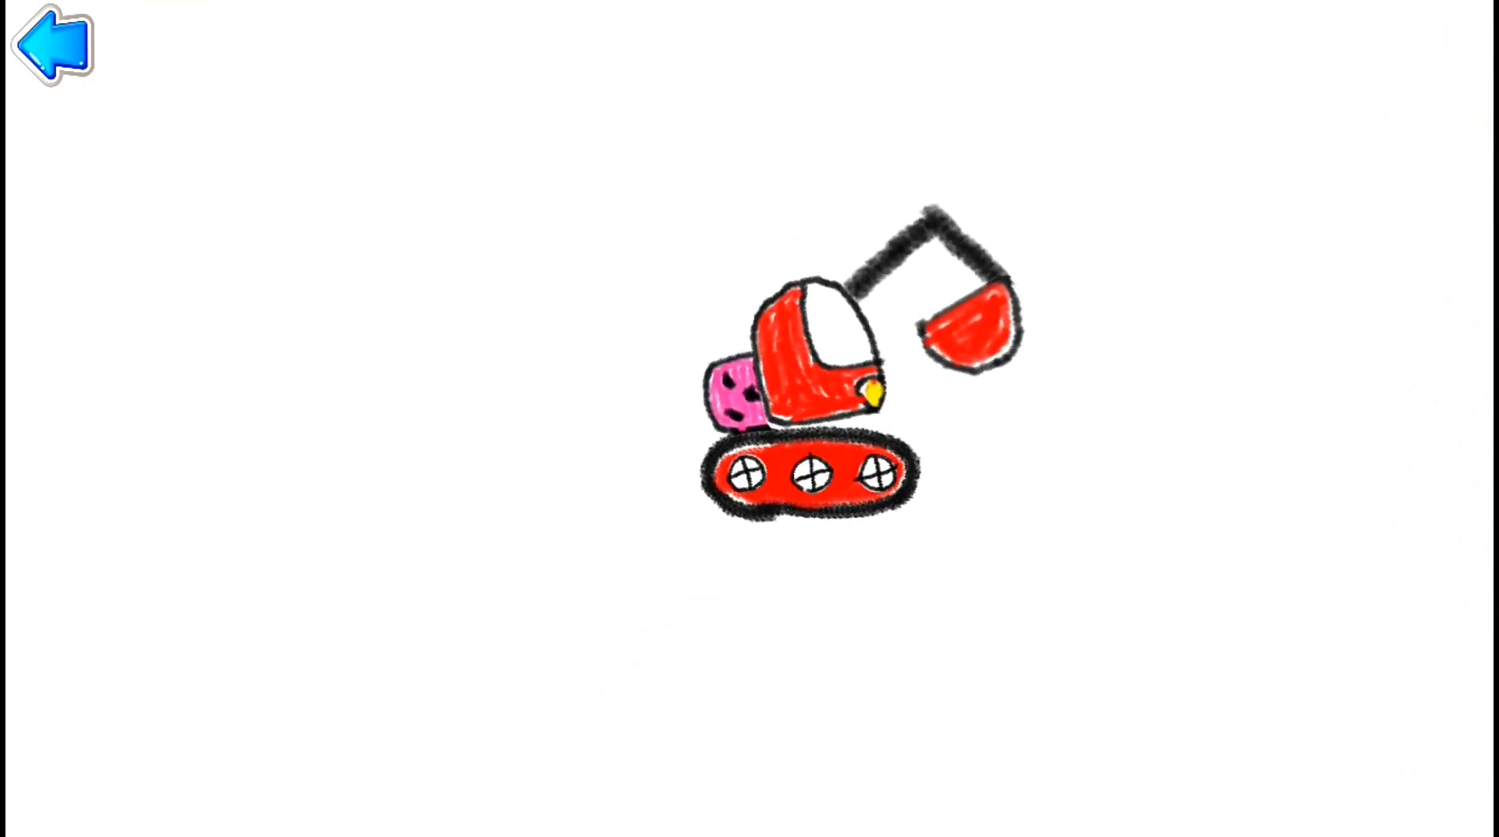
{"action": "left_click_drag", "start_coordinate": [808, 392], "coordinate": [1148, 392]}
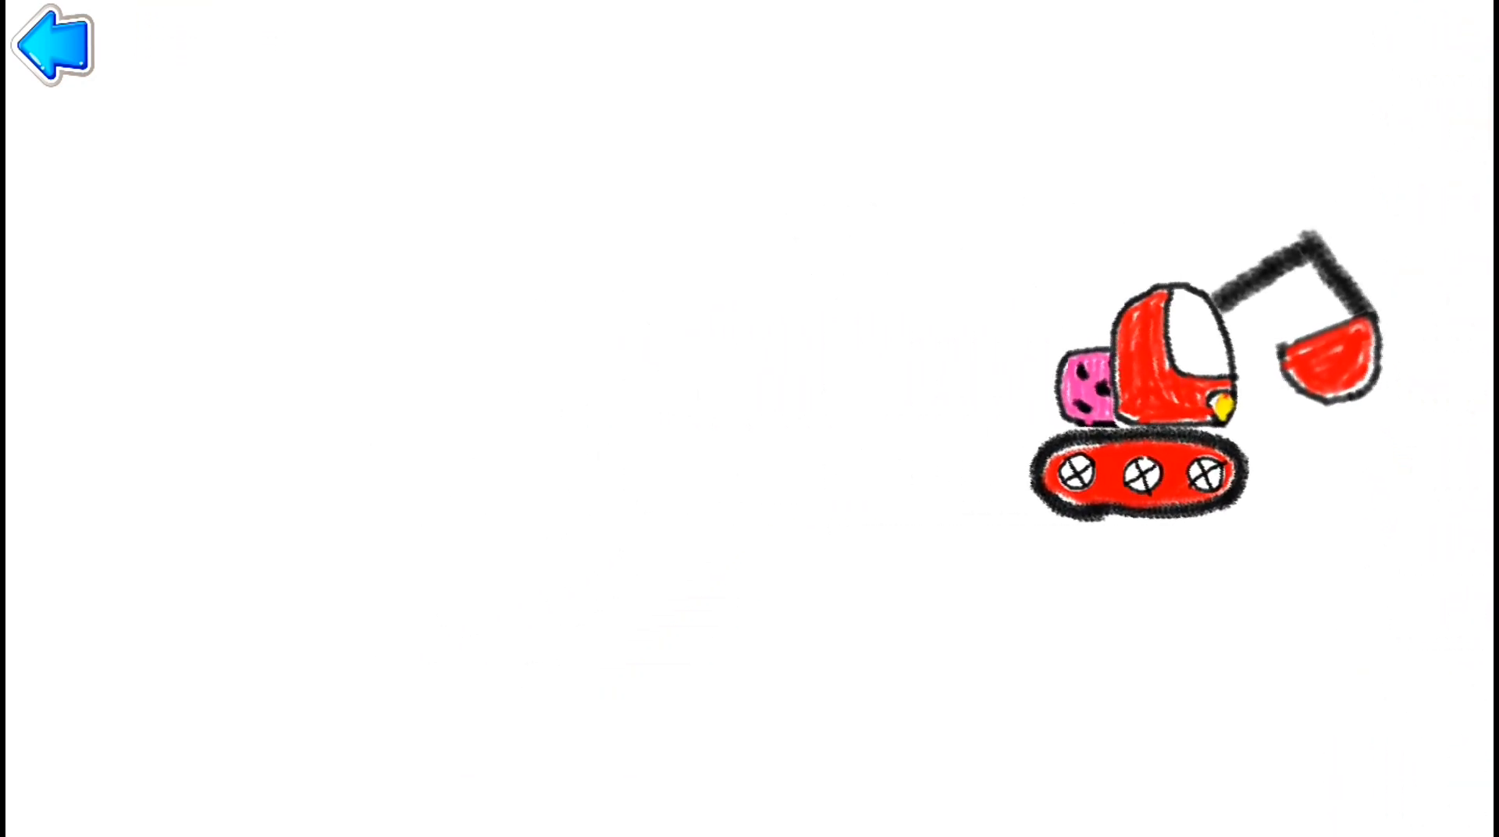